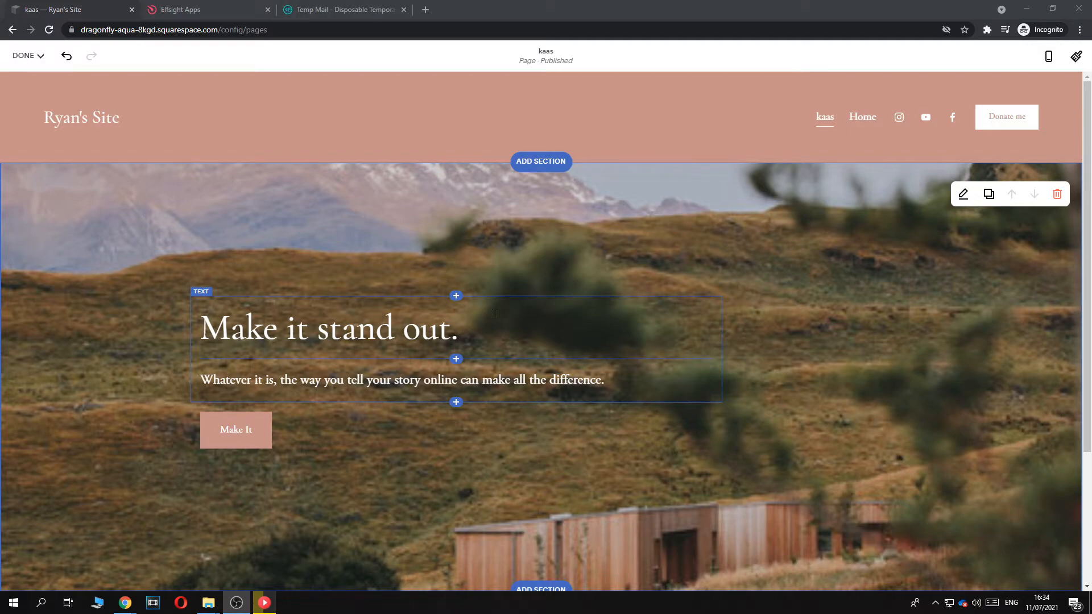
- Search the Elfsight Applications catalogue for 'paypal' so PayPal Button lists first
scroll(down, 3)
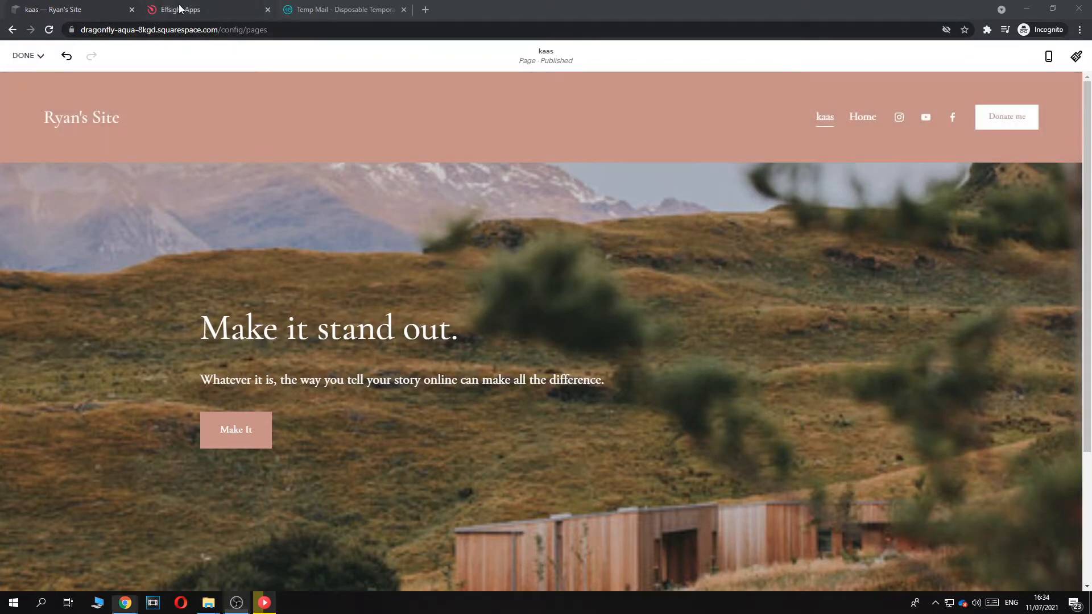
click(177, 9)
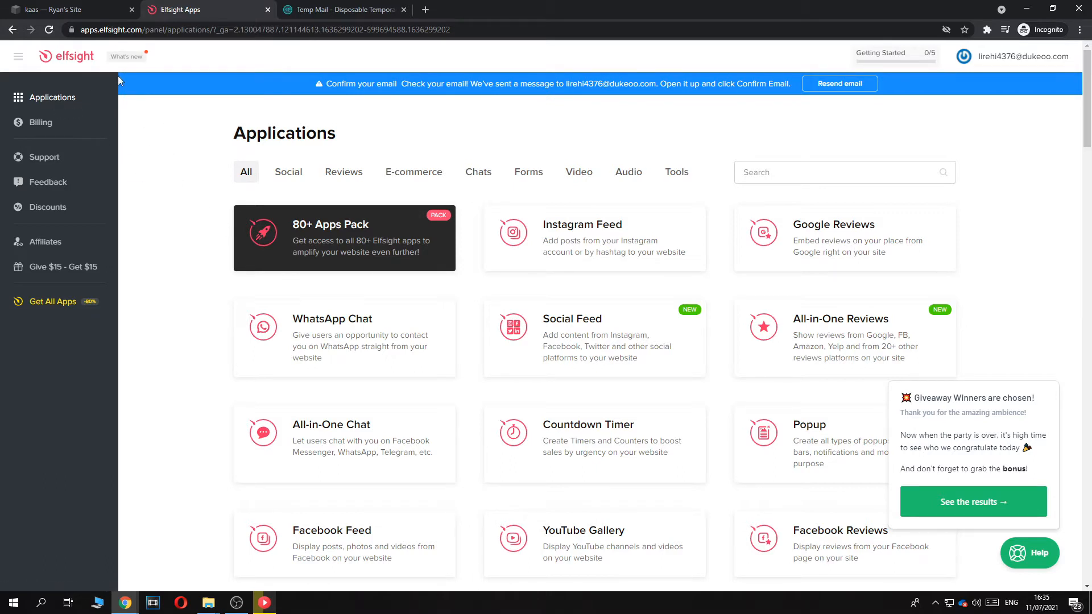
mouse_move(502, 462)
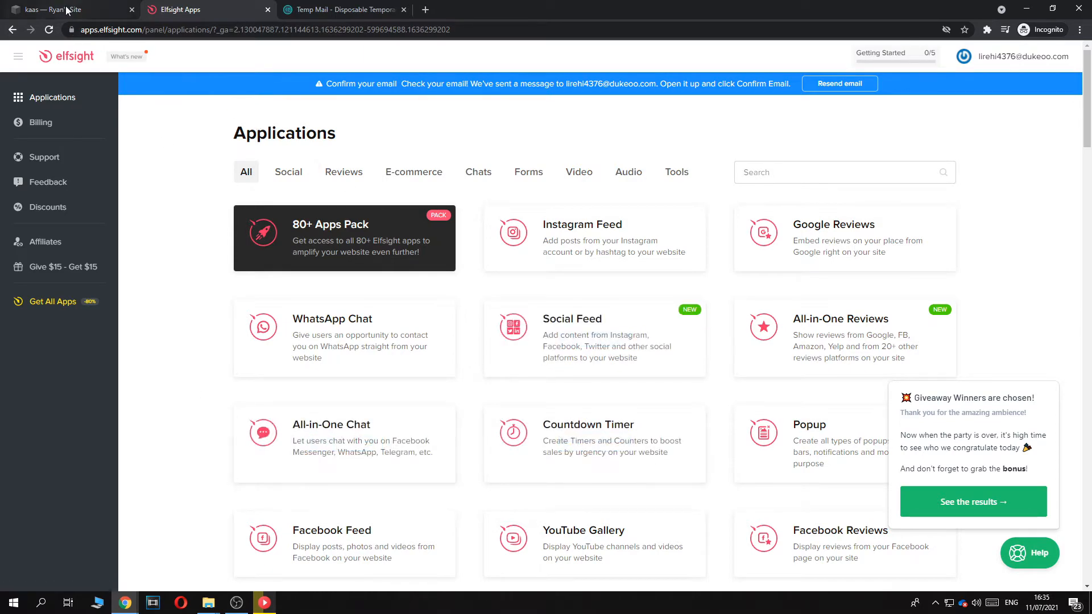
click(836, 172)
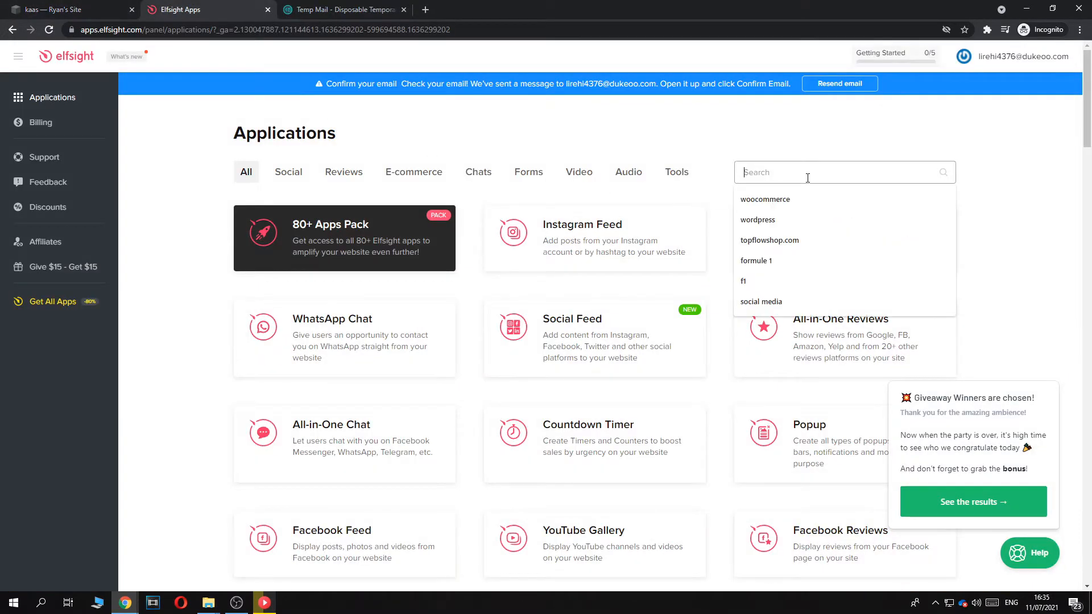
text(p)
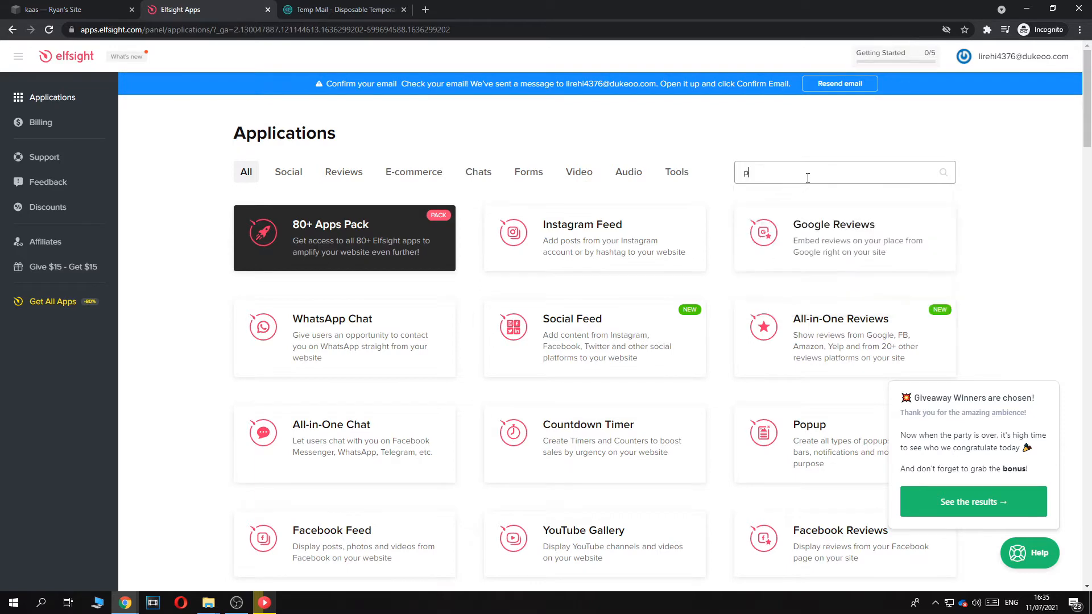
text(aypal)
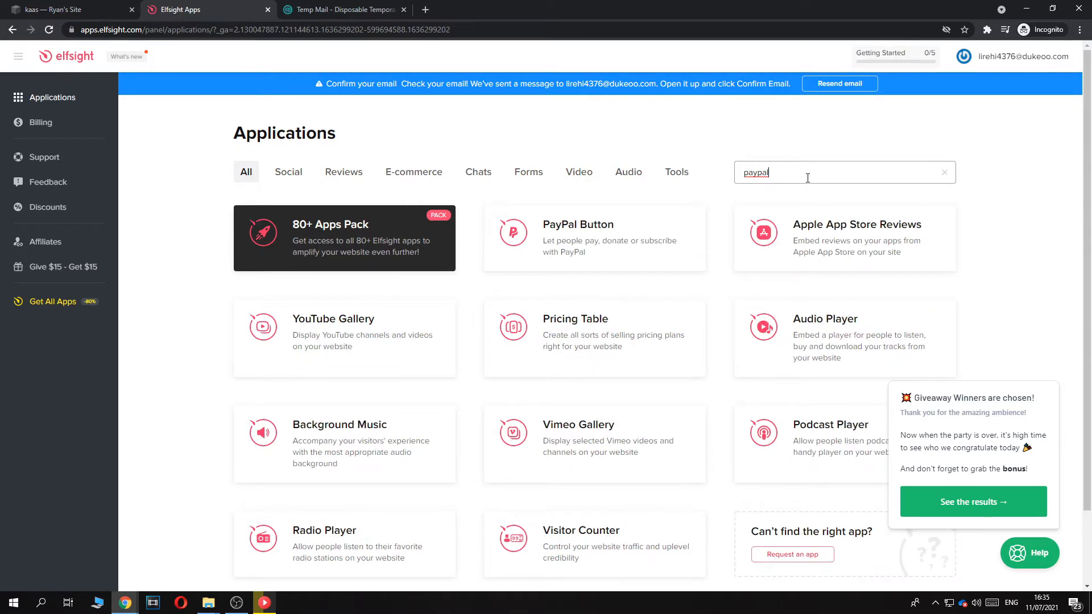
mouse_move(592, 237)
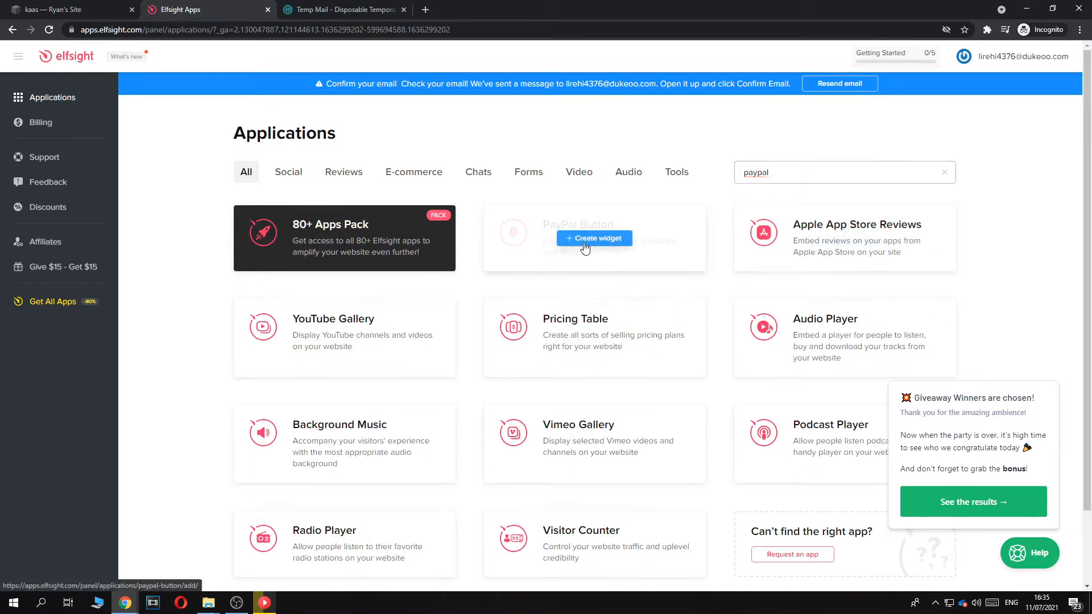
- Create a new PayPal Button widget and choose the Checkout template with its Buy now button
click(594, 238)
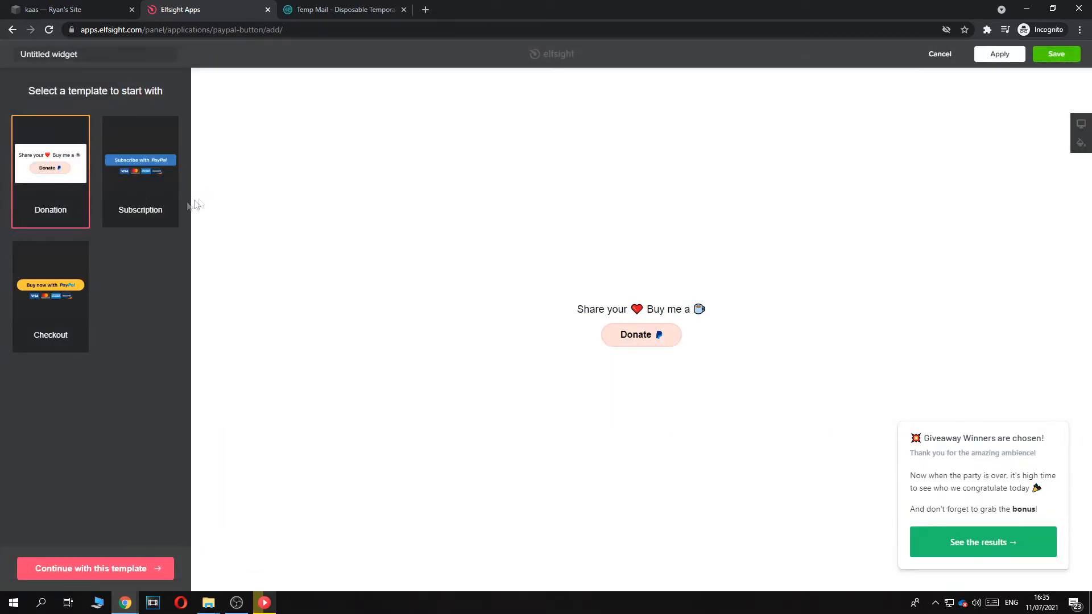
click(50, 296)
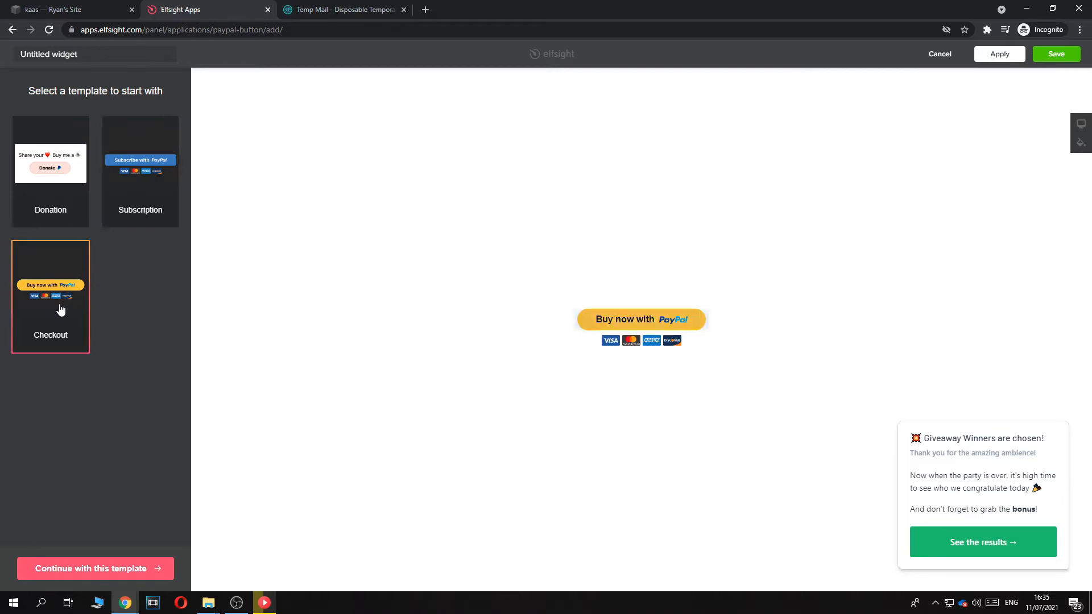
click(50, 162)
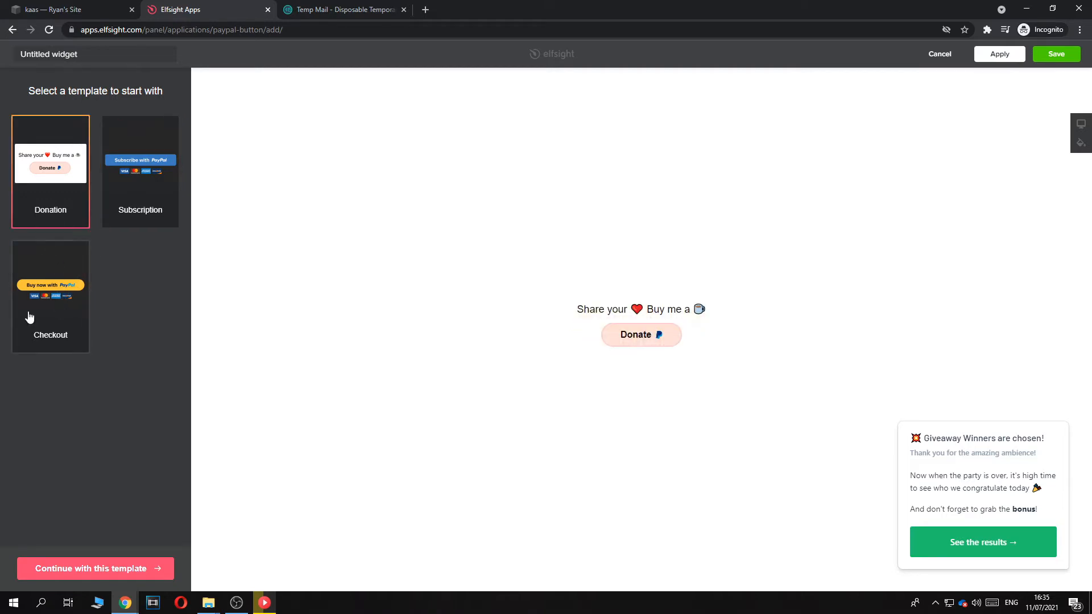
click(50, 296)
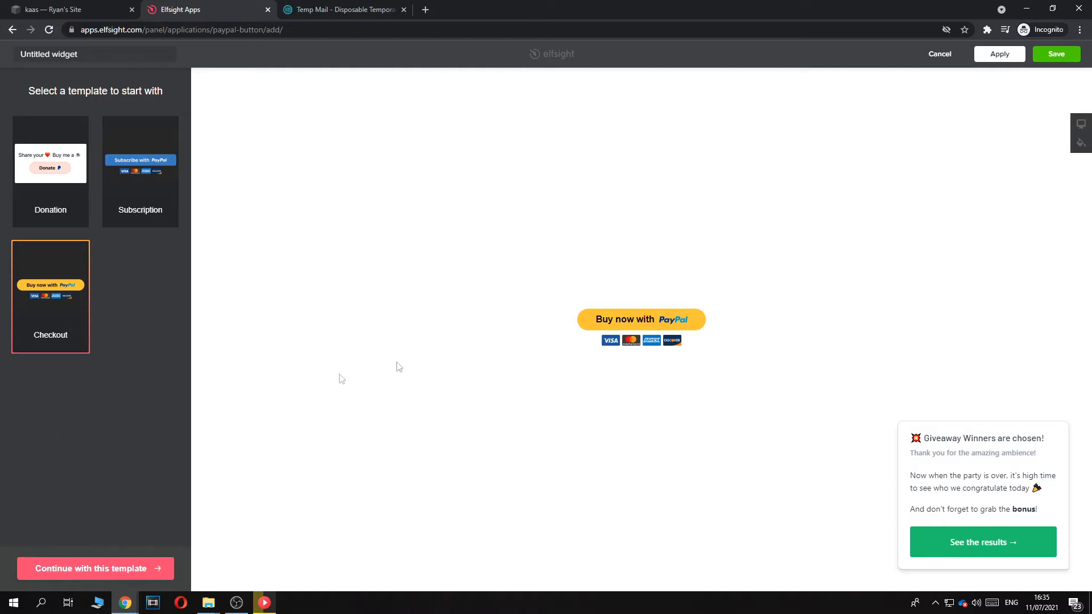
- Continue past the Payment settings and save the Checkout button as Untitled widget
click(95, 569)
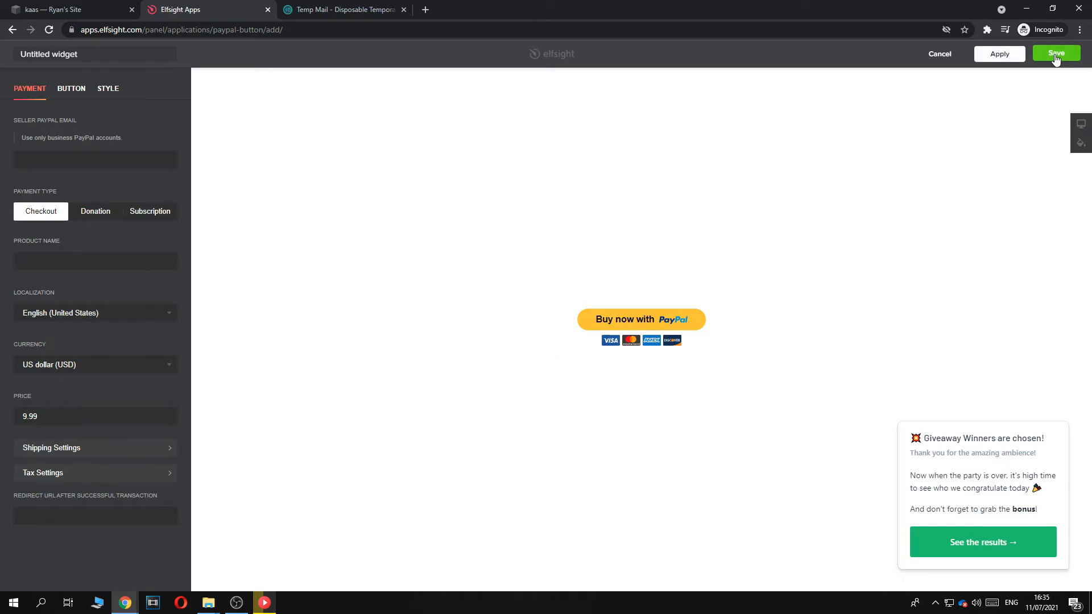
click(1056, 54)
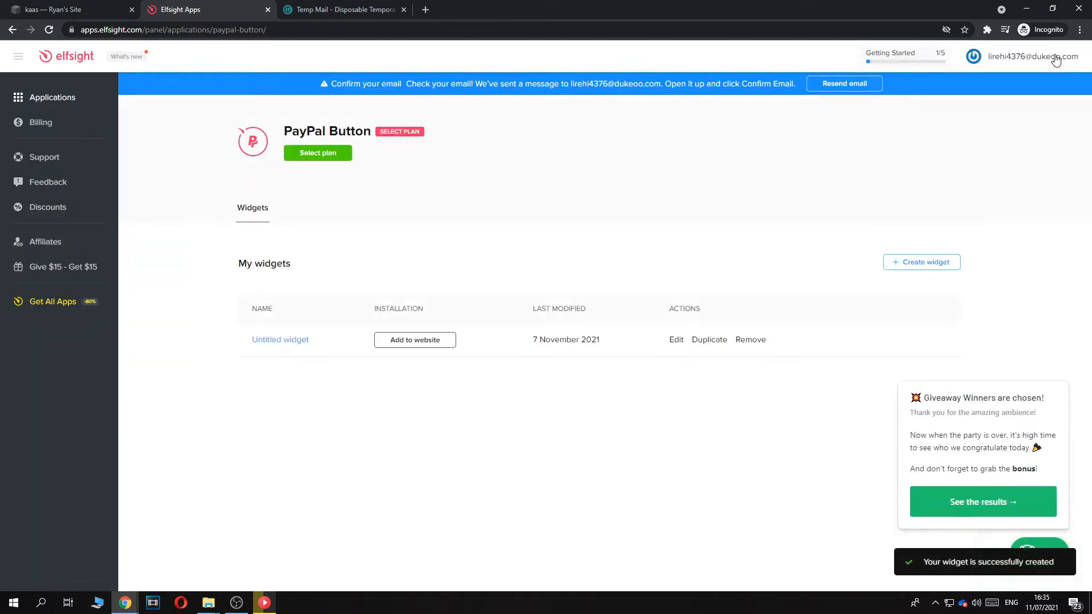
- Copy the widget's installation code from Add to website and return to the Squarespace editor
click(318, 153)
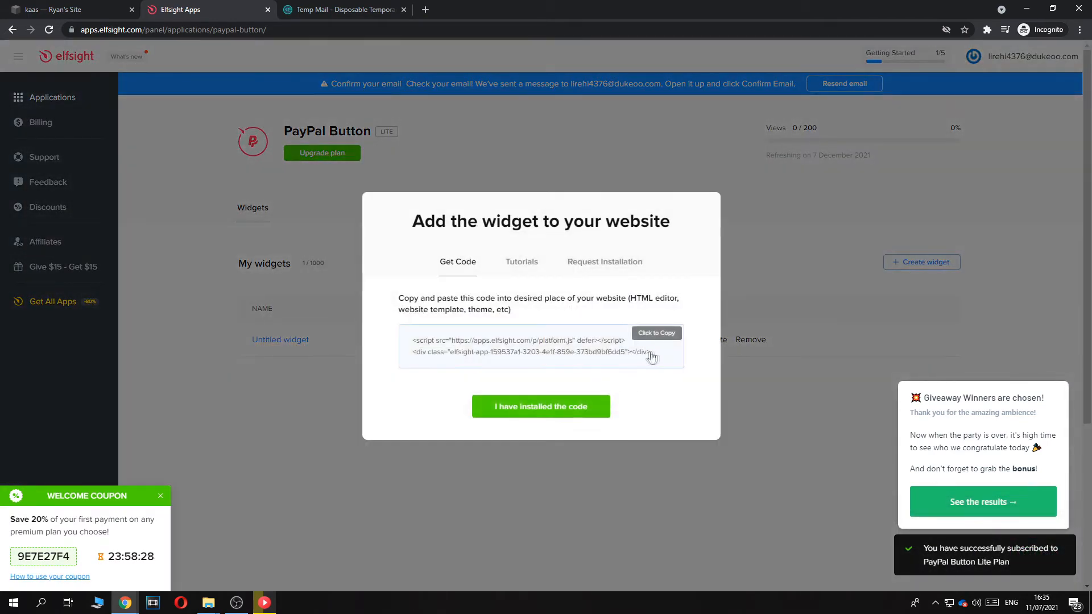
click(656, 334)
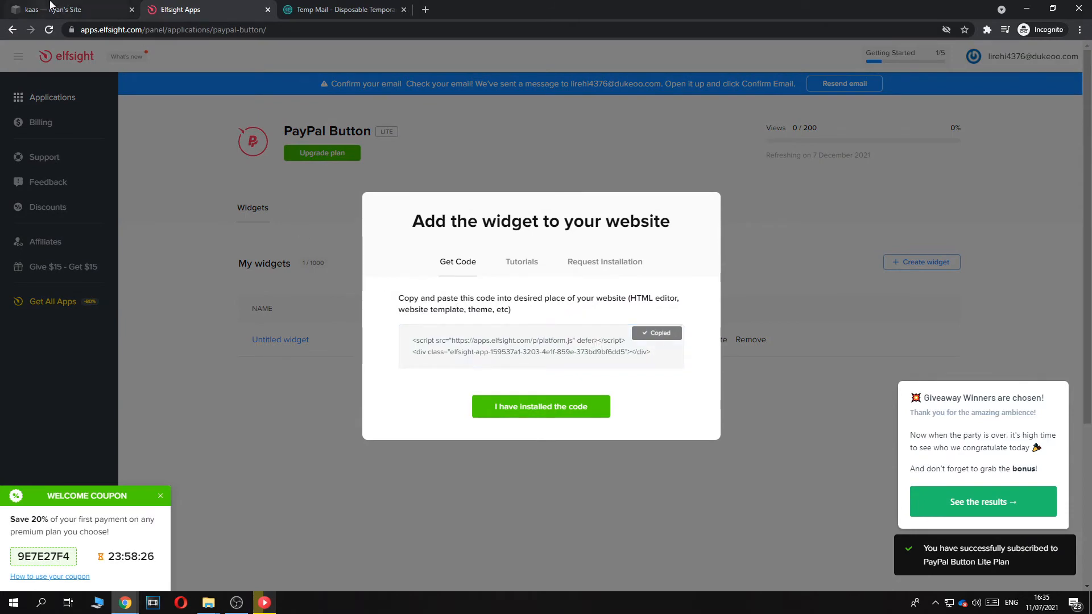
click(66, 9)
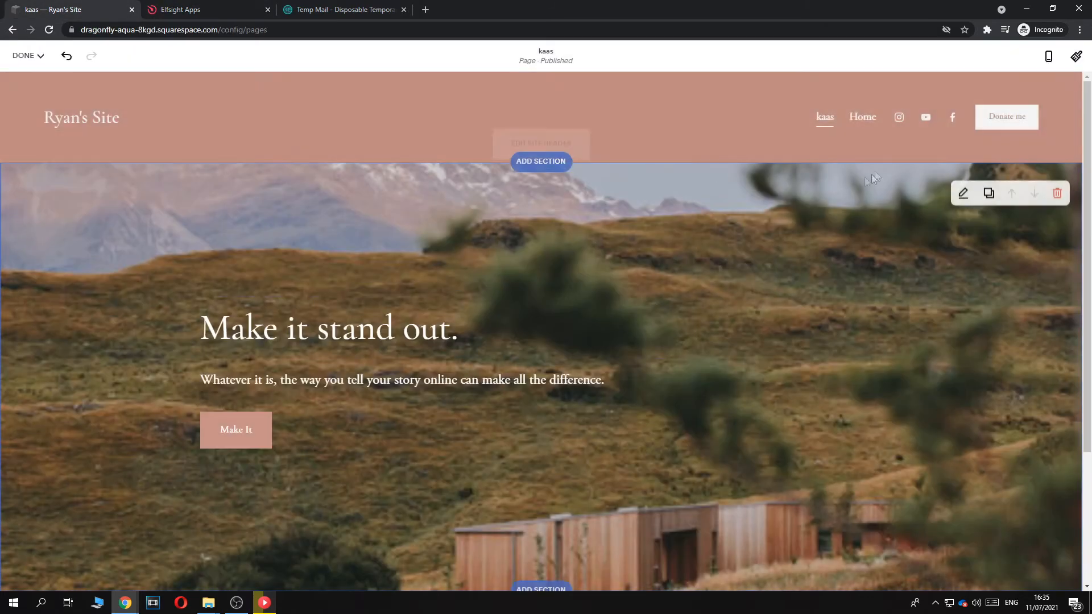
mouse_move(541, 162)
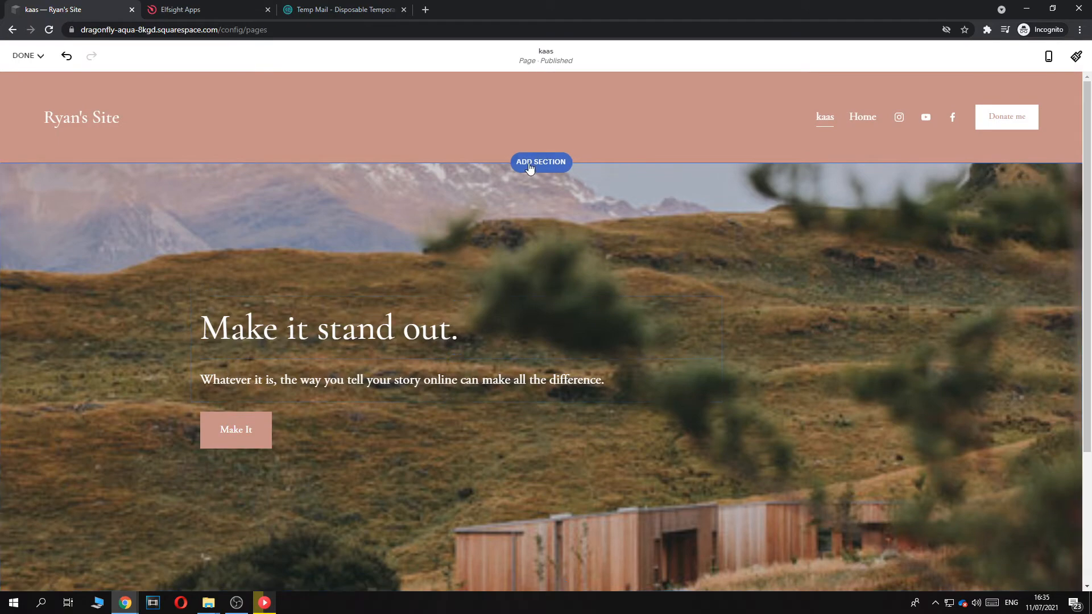
- Insert a blank section with an empty text block above the hero on the kaas page
click(540, 162)
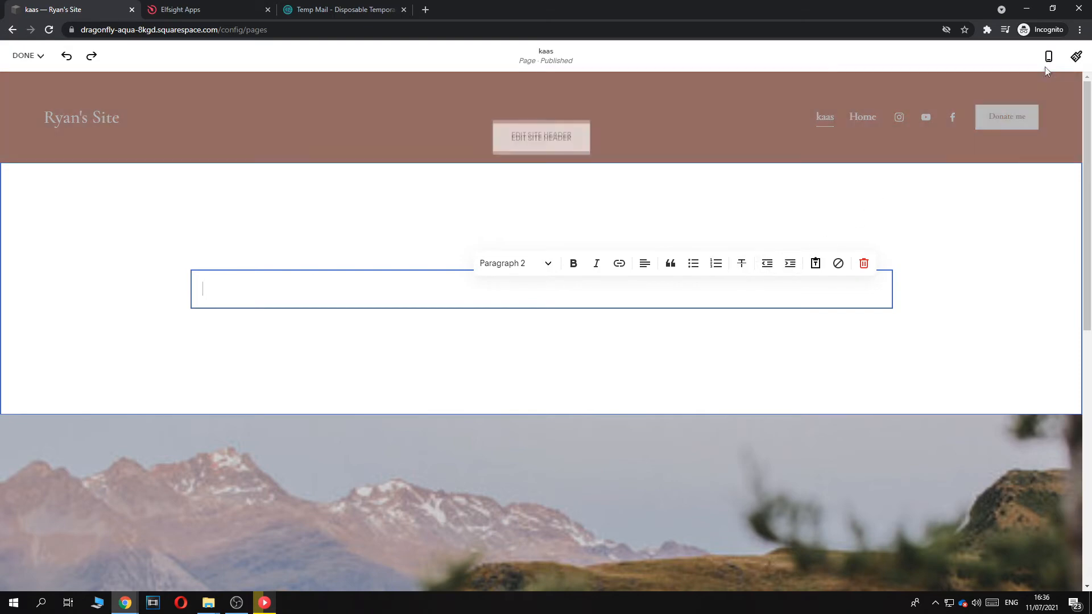
click(864, 263)
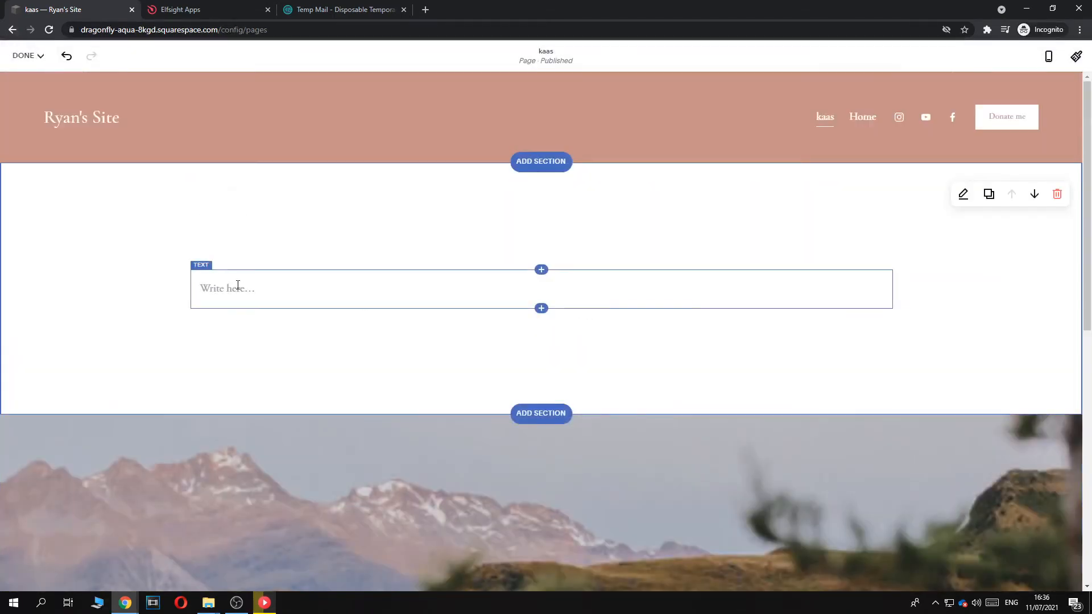
- Add an Embed block (searched 'ht') to the section holding the pasted Elfsight script code
click(541, 269)
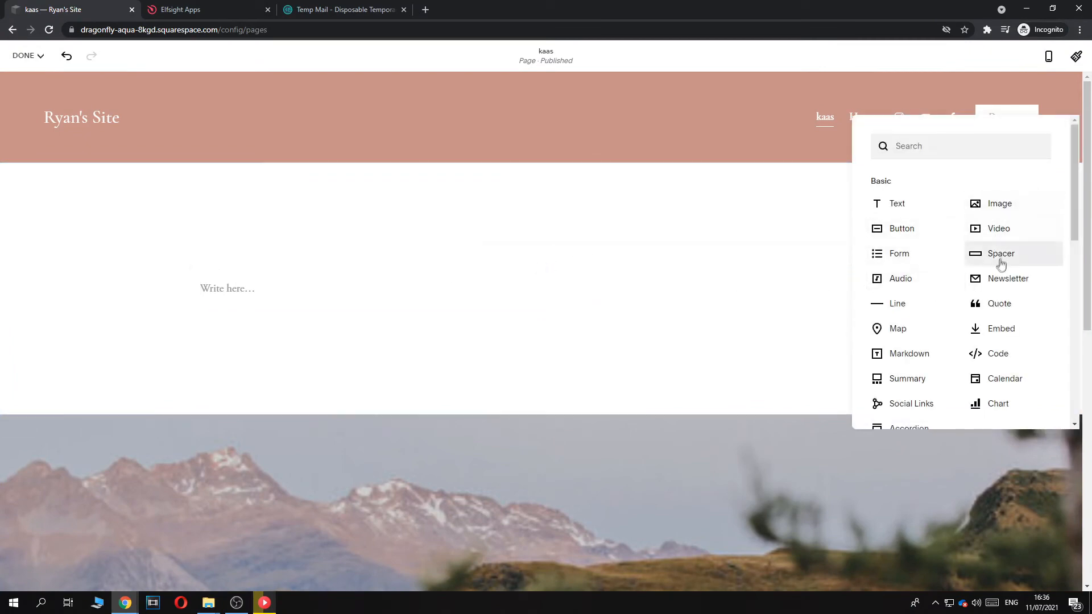
scroll(down, 3)
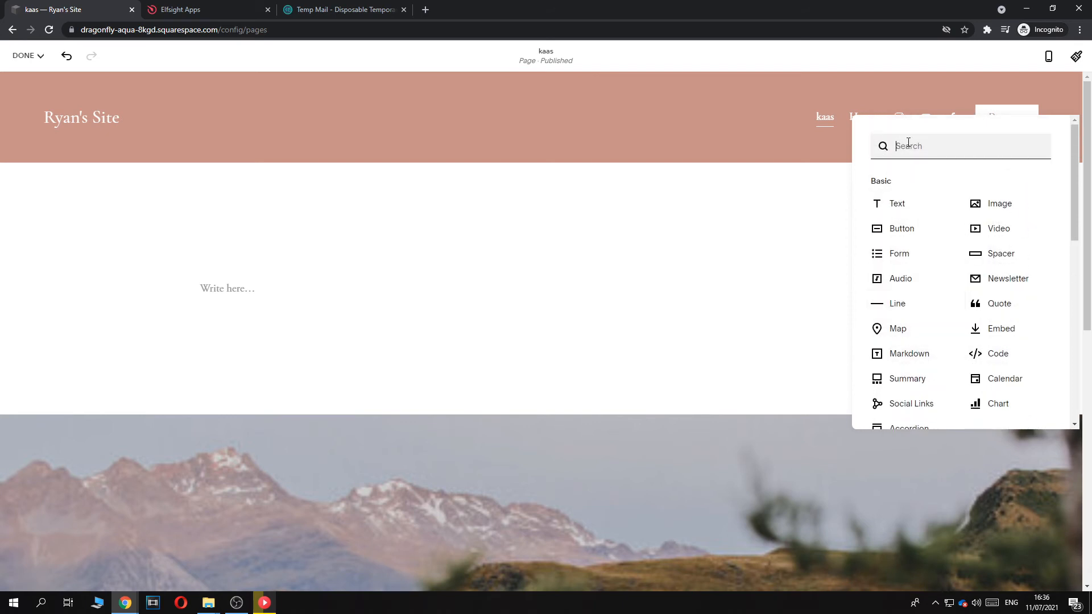
text(ht)
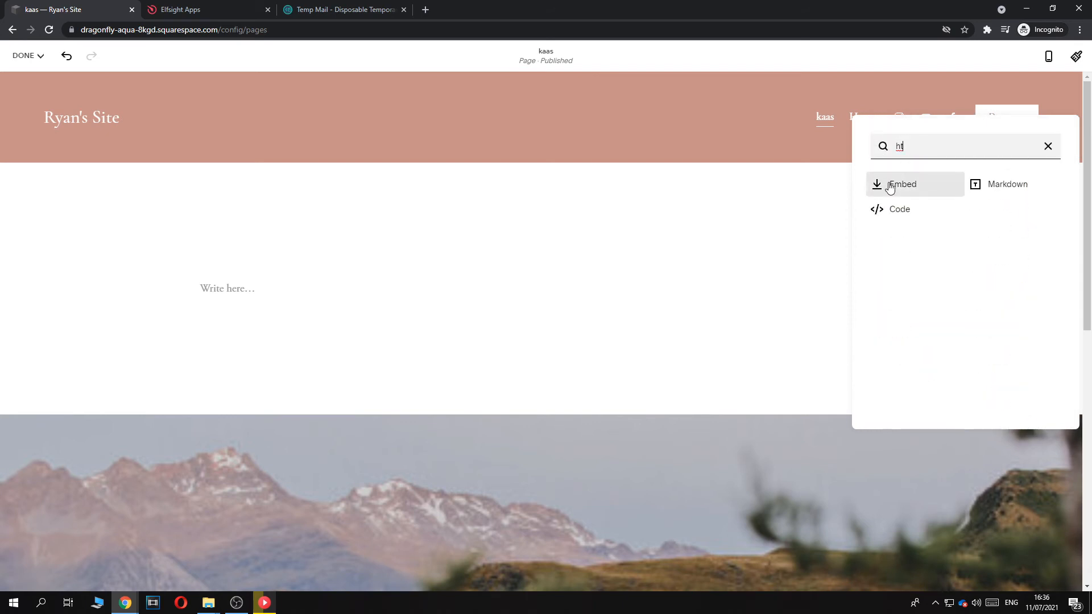
click(902, 184)
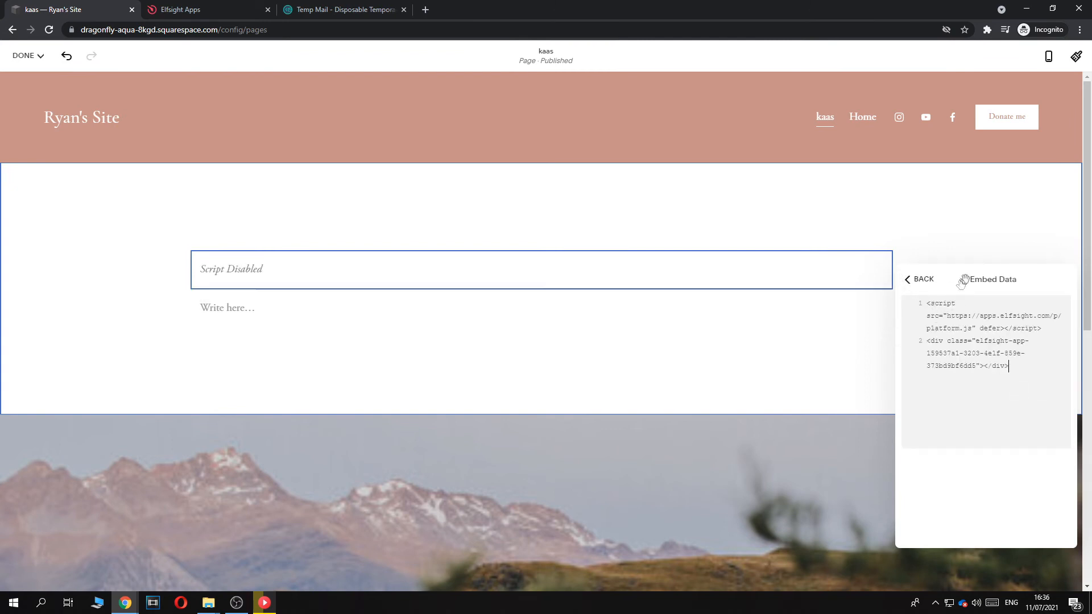
click(919, 280)
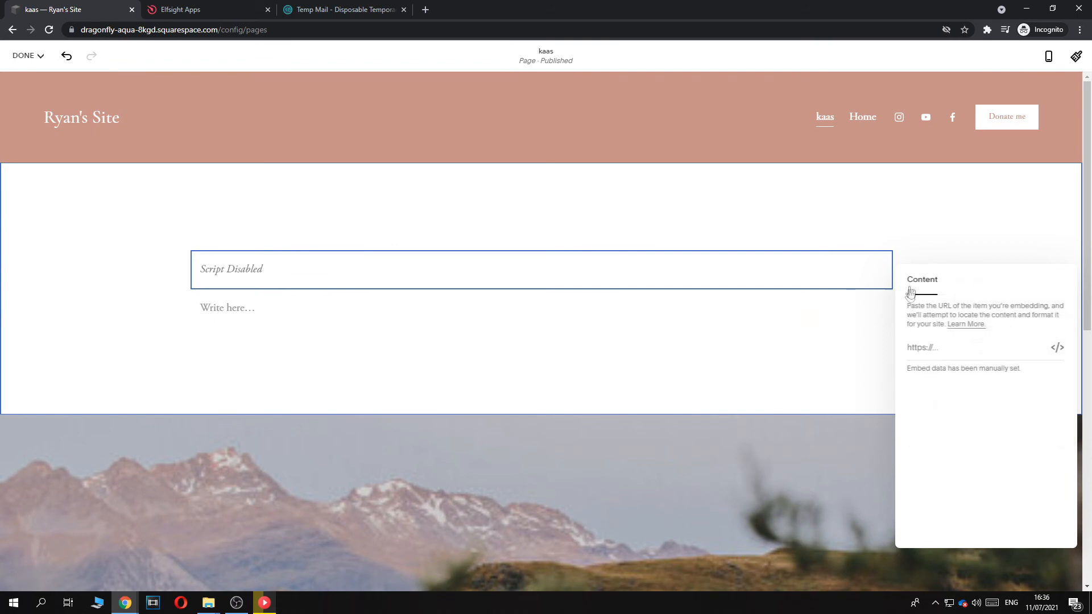